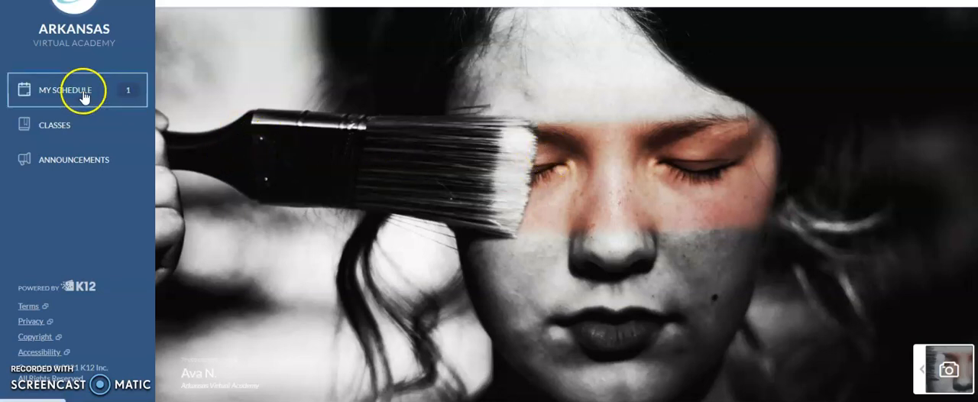
- Review today's schedule, then go to Classes and enter the Marketing 1 class
click(74, 91)
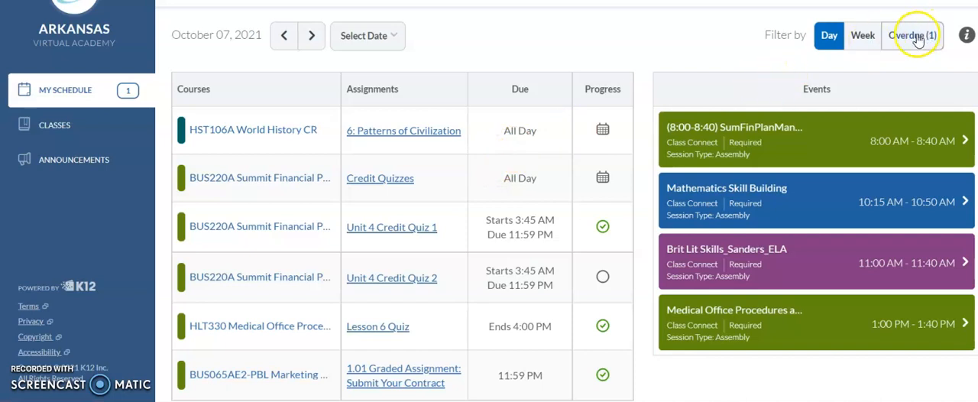
click(862, 35)
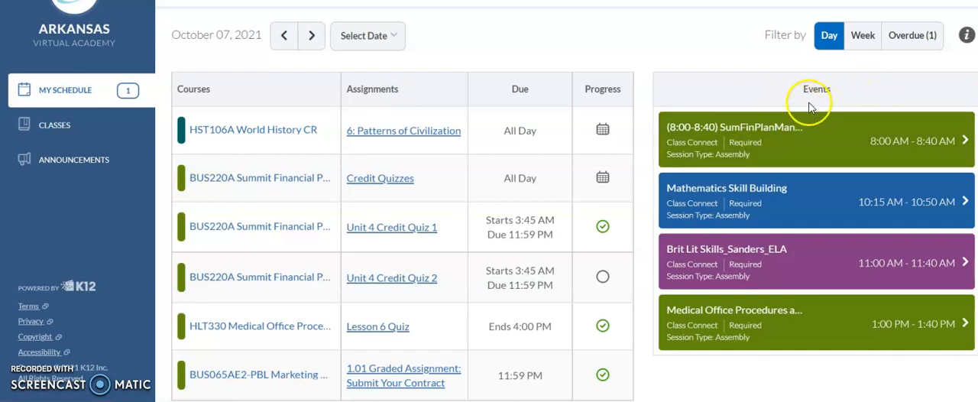
mouse_move(829, 145)
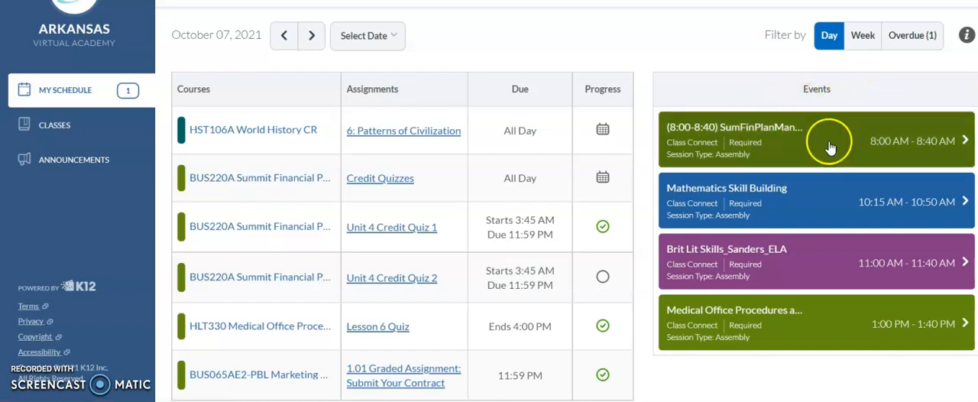
mouse_move(801, 223)
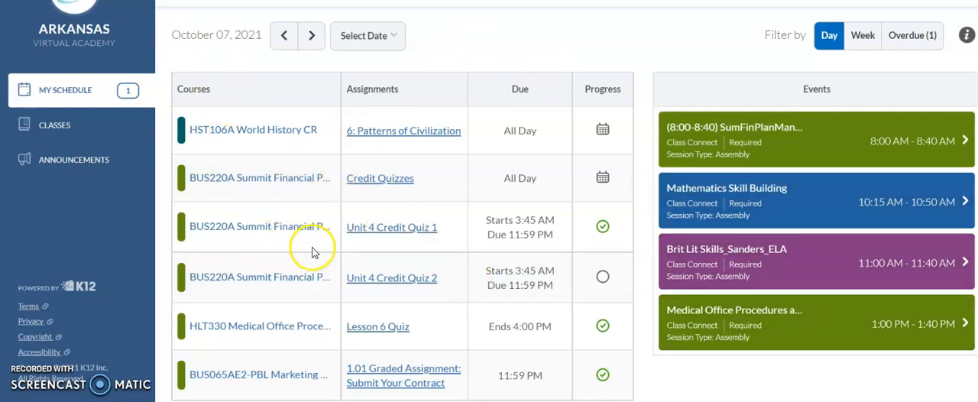
mouse_move(437, 191)
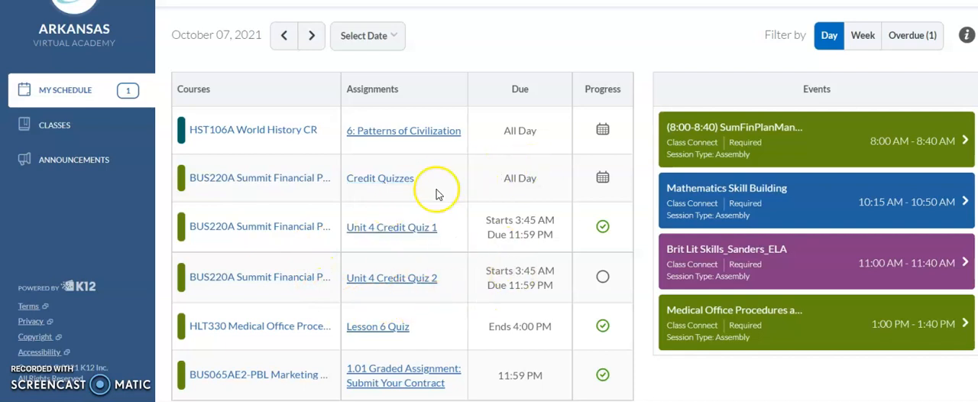
mouse_move(518, 90)
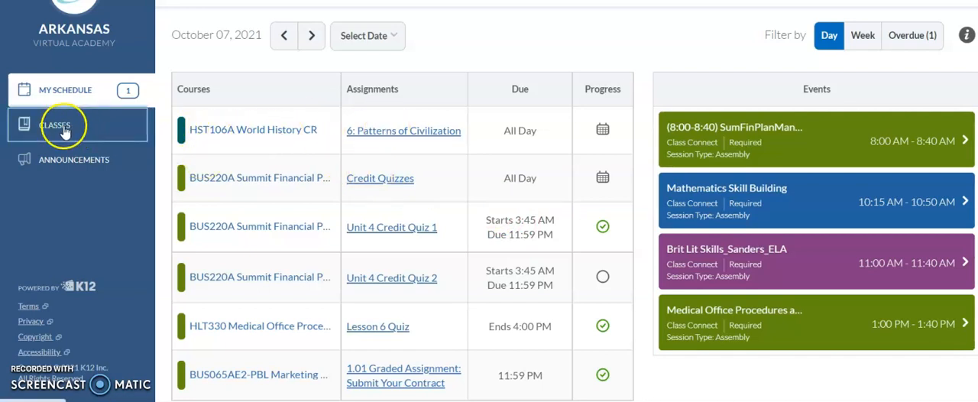
click(55, 125)
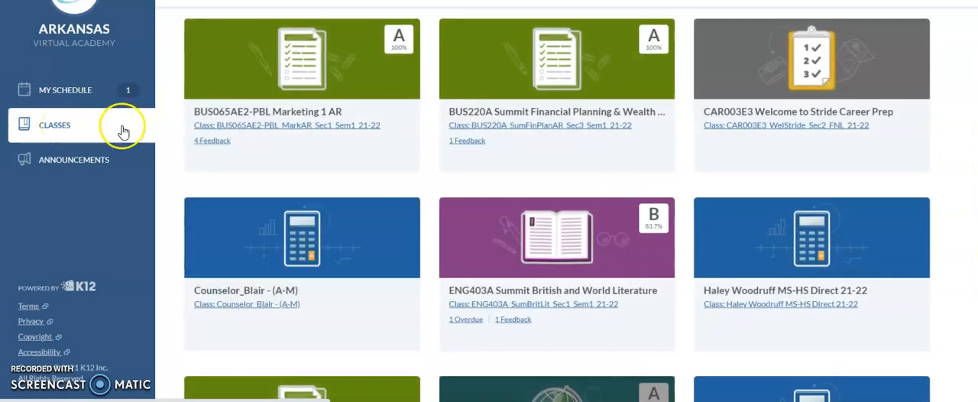
mouse_move(373, 92)
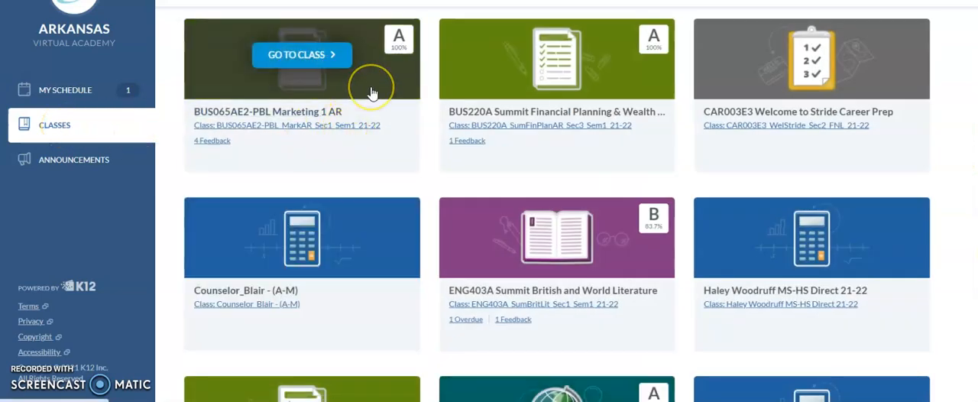
mouse_move(373, 94)
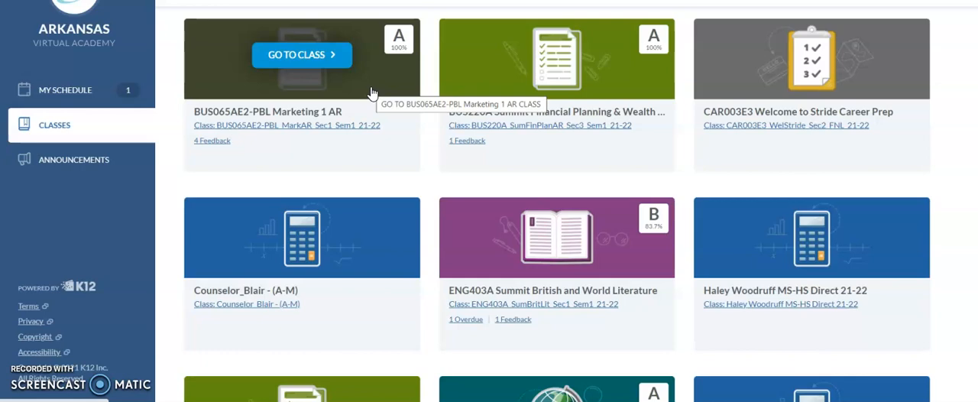
click(303, 55)
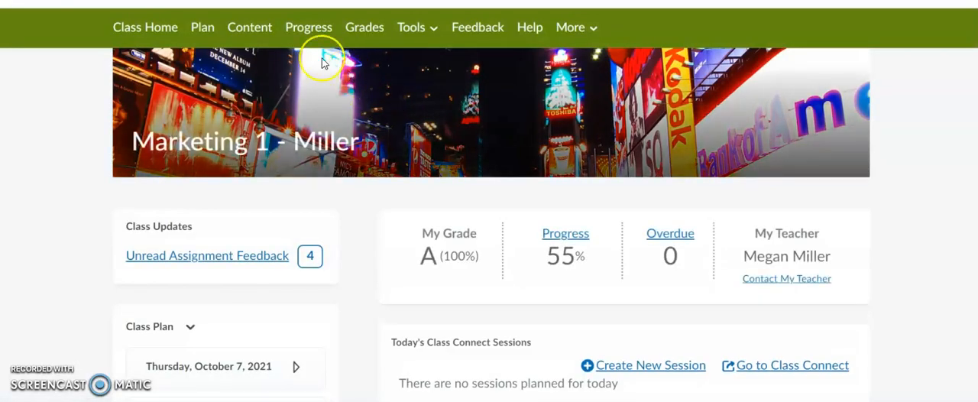
mouse_move(397, 135)
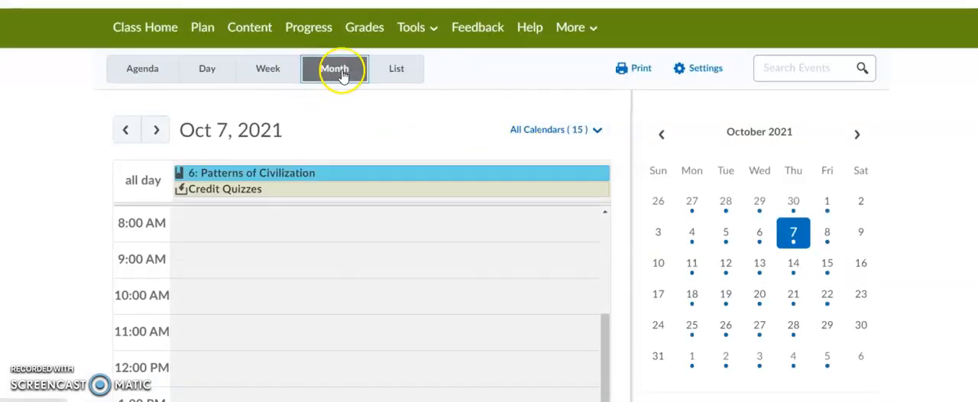
- Show the Marketing 1 plan as the October 2021 month calendar with All Calendars selected
click(333, 68)
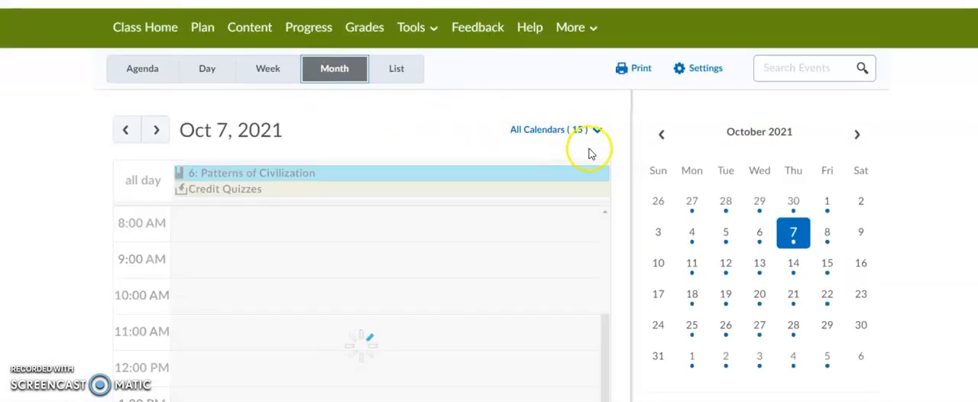
click(556, 128)
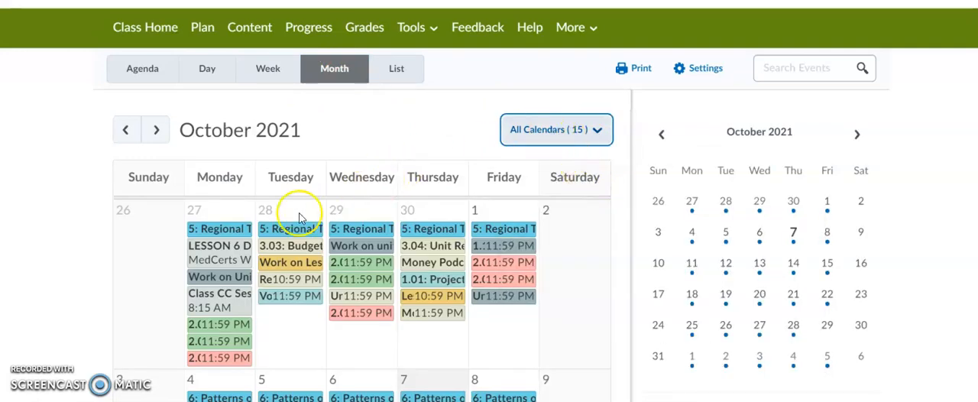
scroll(down, 3)
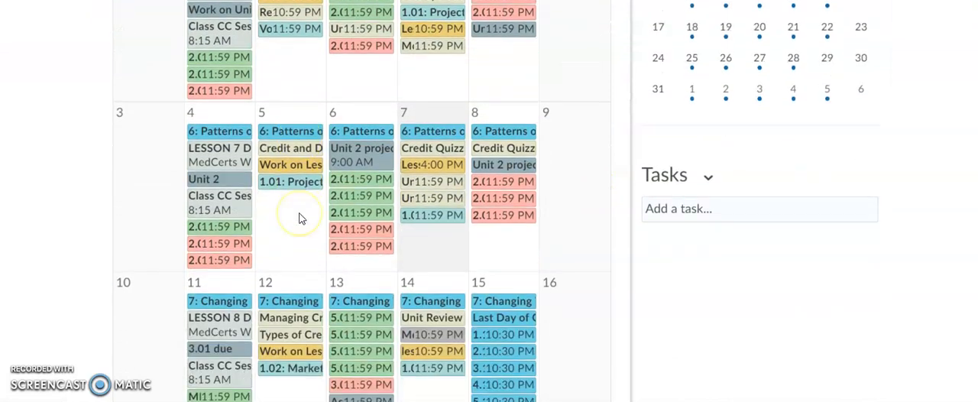
scroll(down, 3)
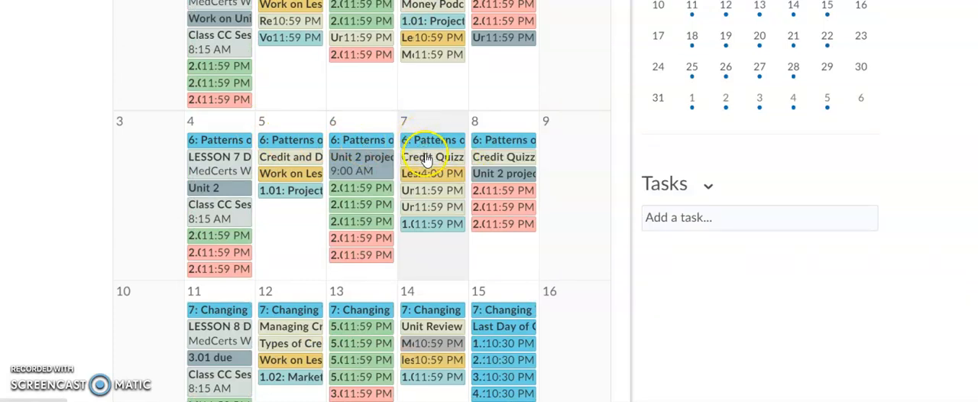
mouse_move(431, 156)
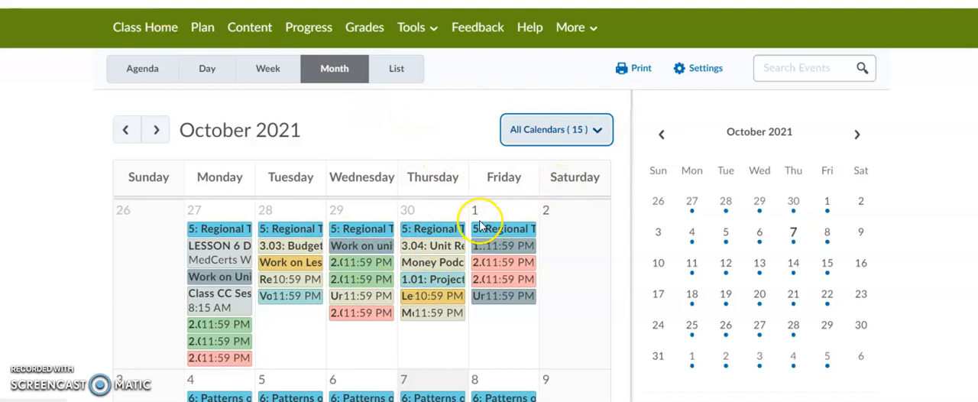
mouse_move(432, 177)
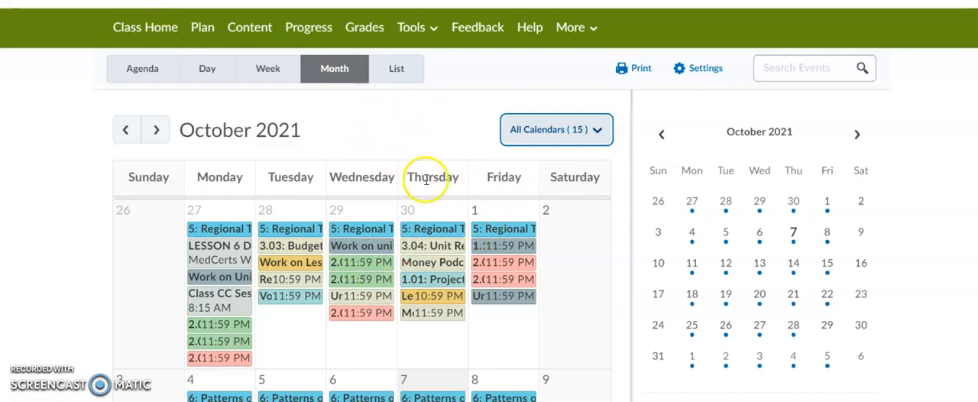
mouse_move(434, 229)
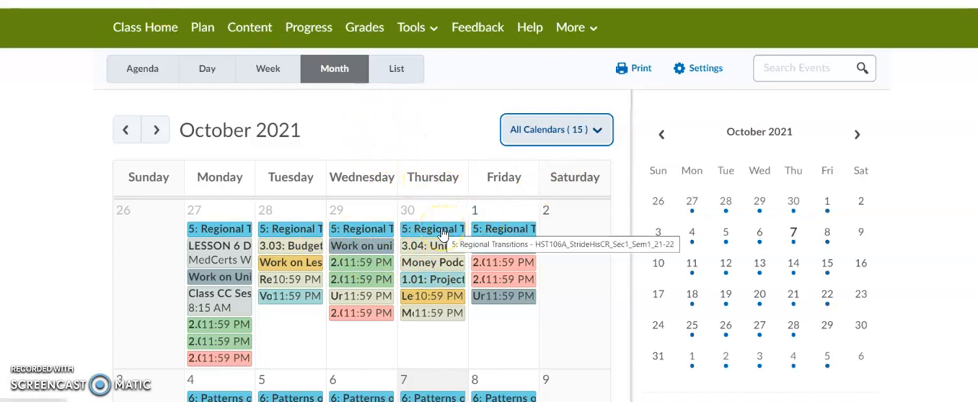